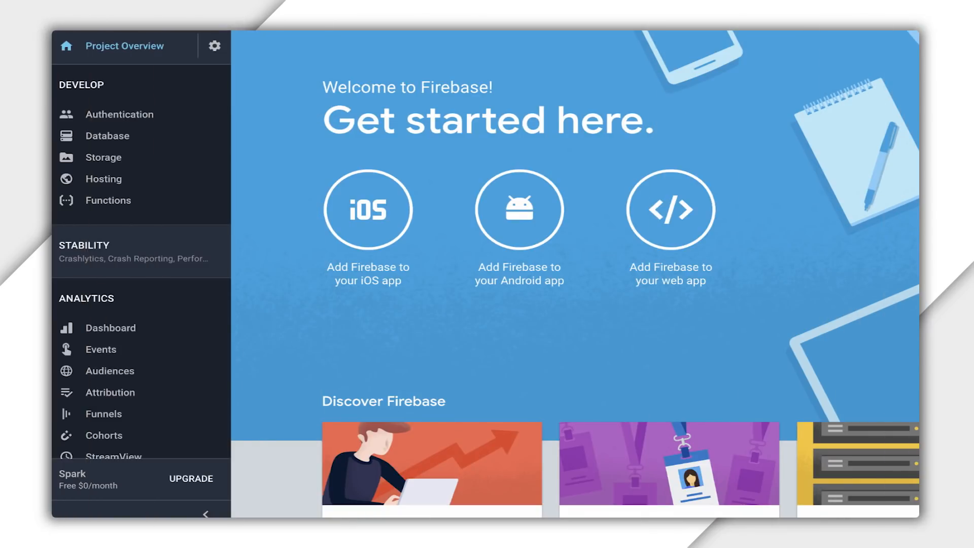
Generate and download a new Admin SDK private key from Project settings > Service Accounts
click(214, 46)
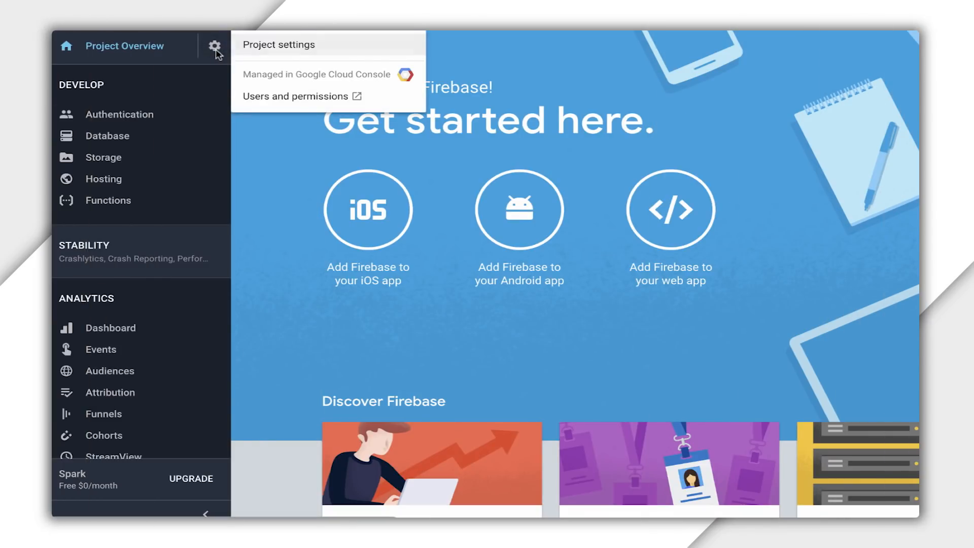
click(280, 44)
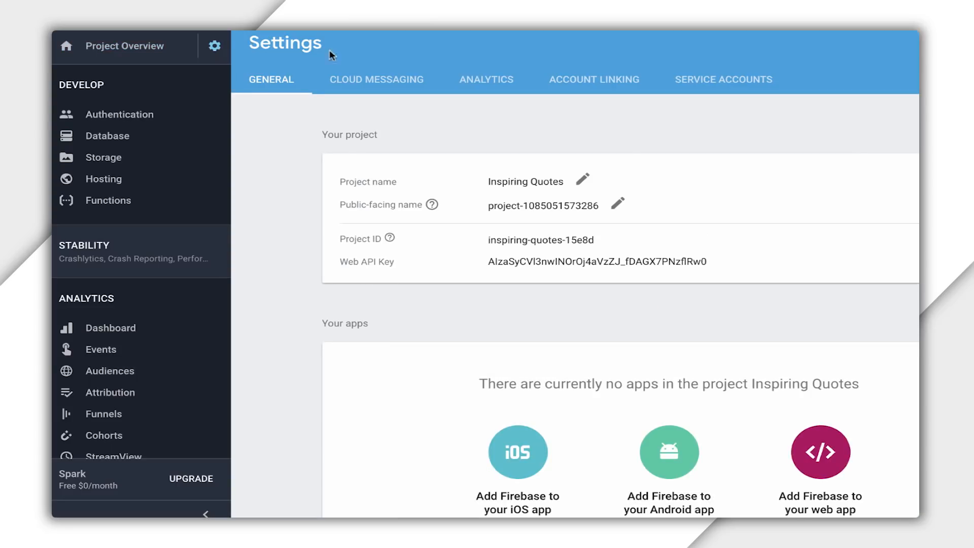
click(723, 79)
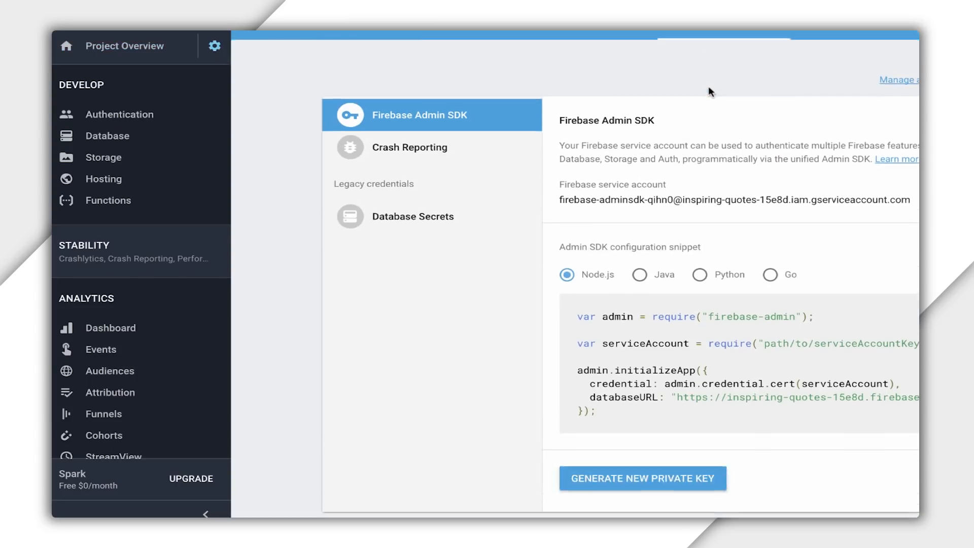
click(643, 479)
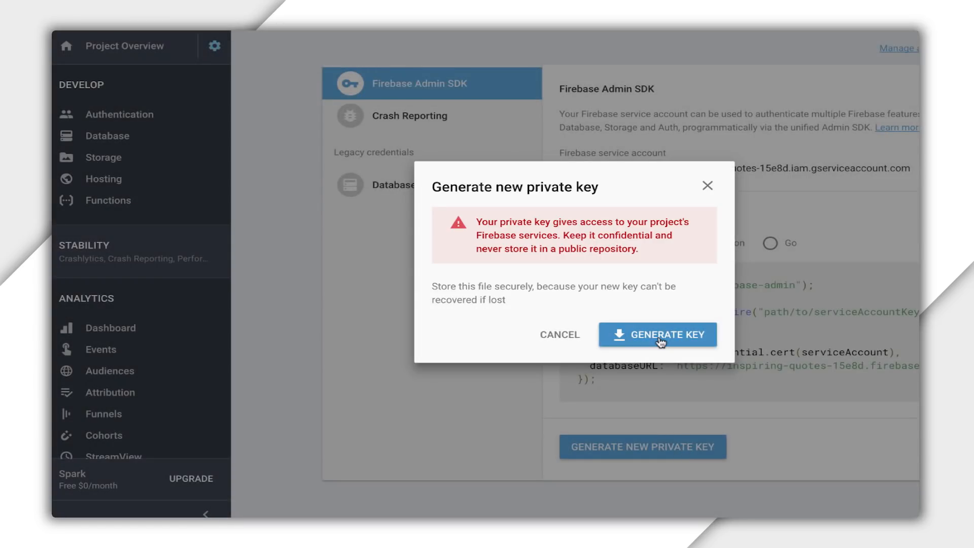
click(657, 334)
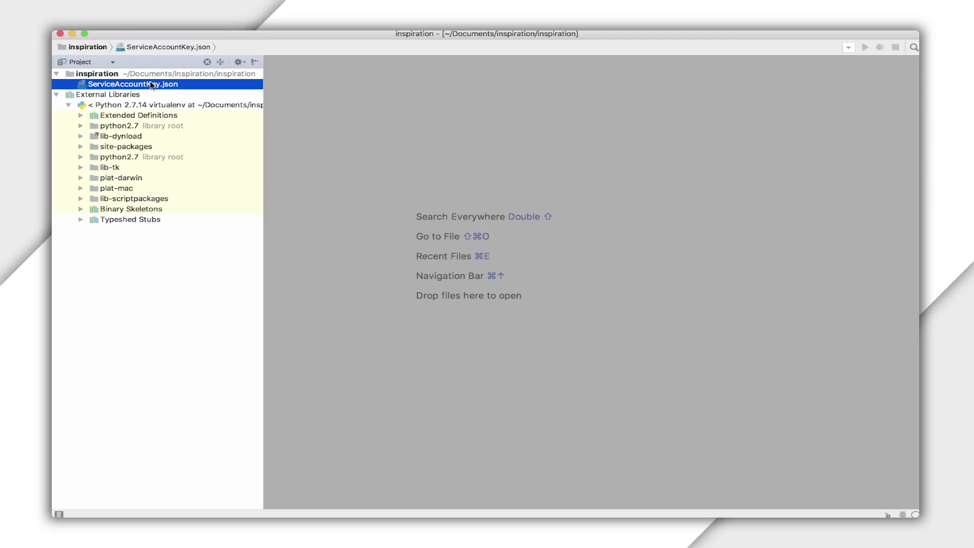
Check the installed packages of the project interpreter in PyCharm Preferences
click(144, 33)
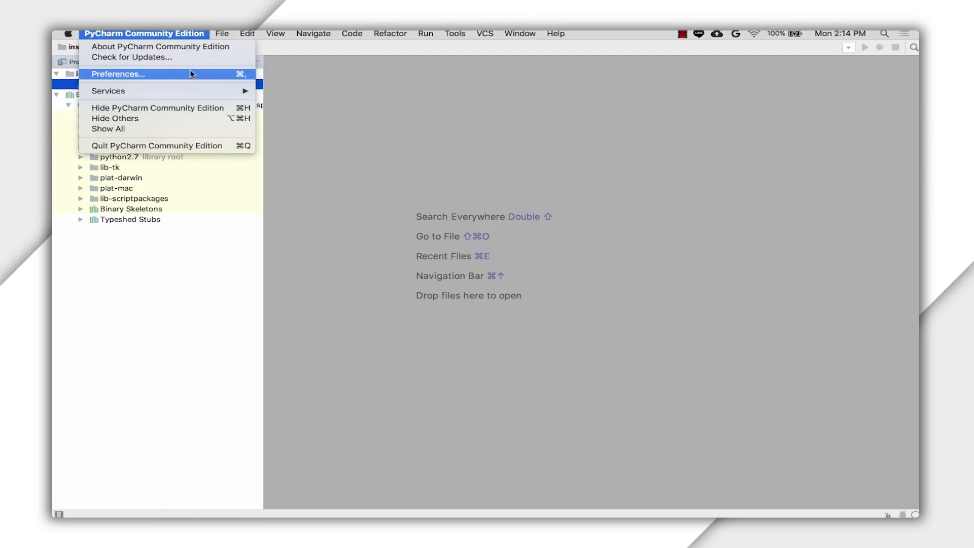
click(117, 74)
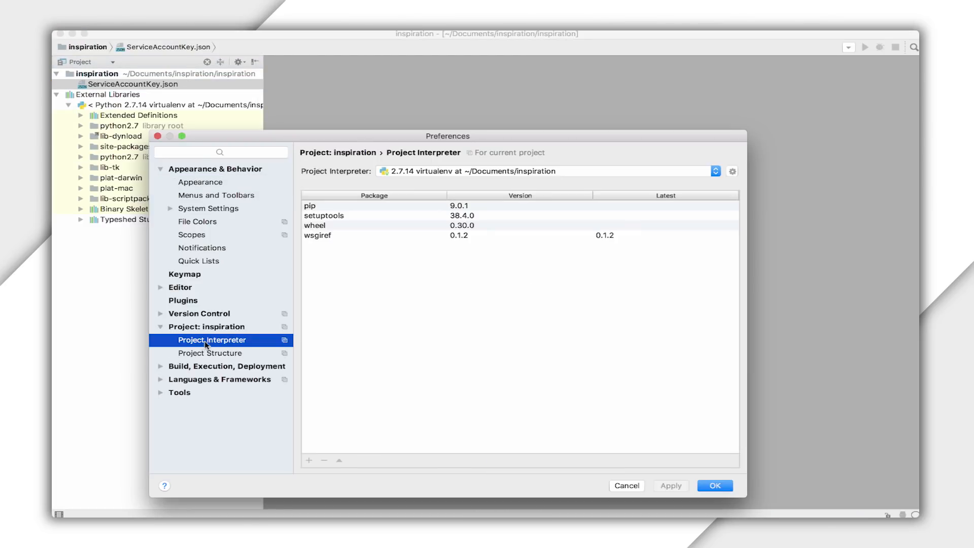
click(309, 461)
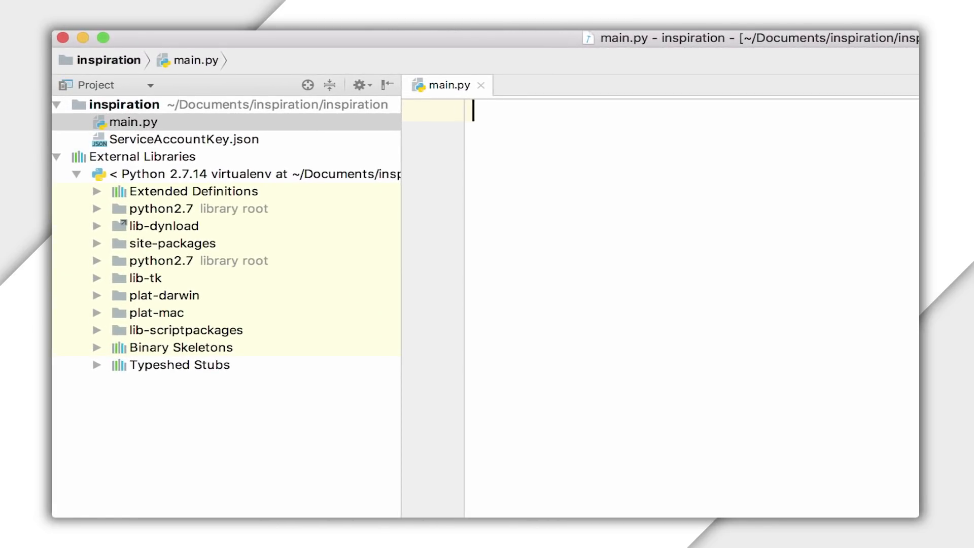
Write the firebase_admin imports, Certificate('./ServiceAccountKey.json') credentials and initialize_app(cred)
click(183, 139)
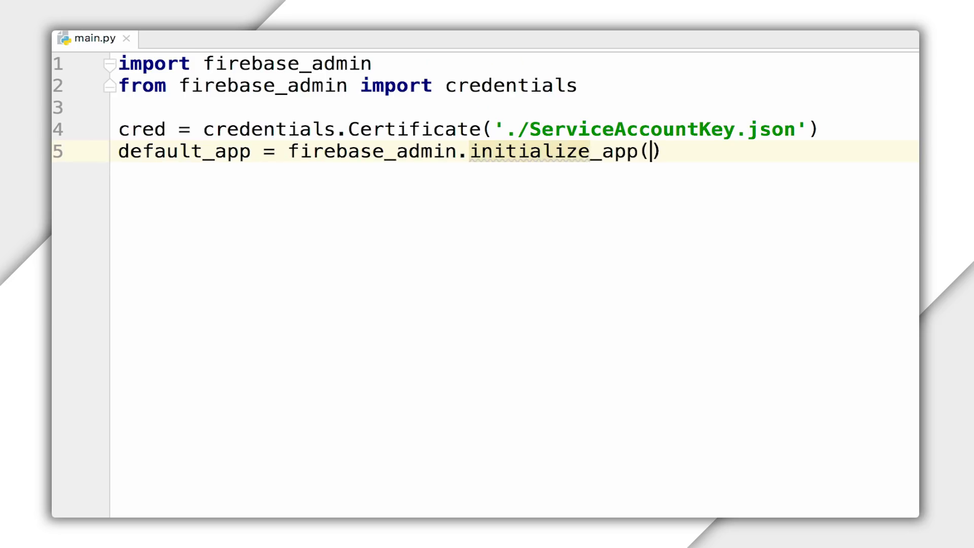
text(cred)
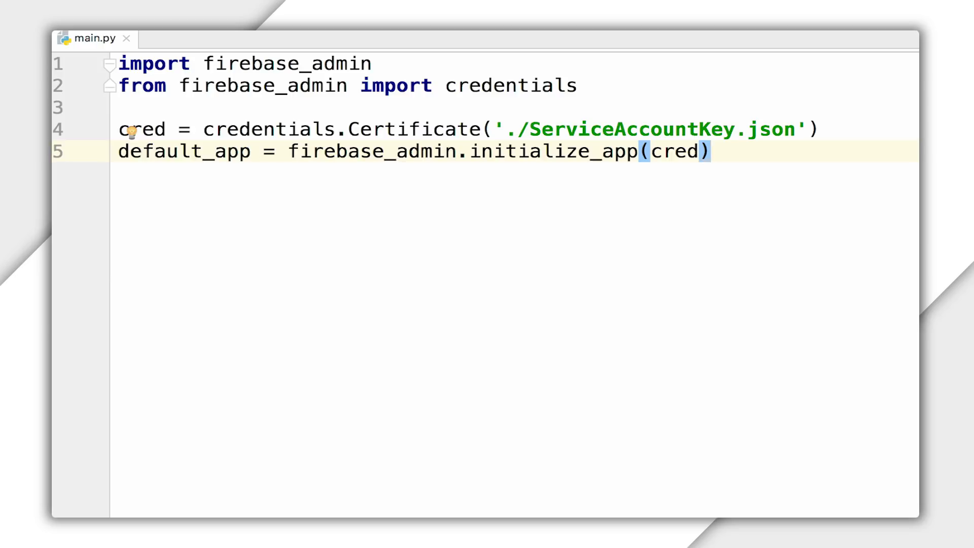
key(Backspace)
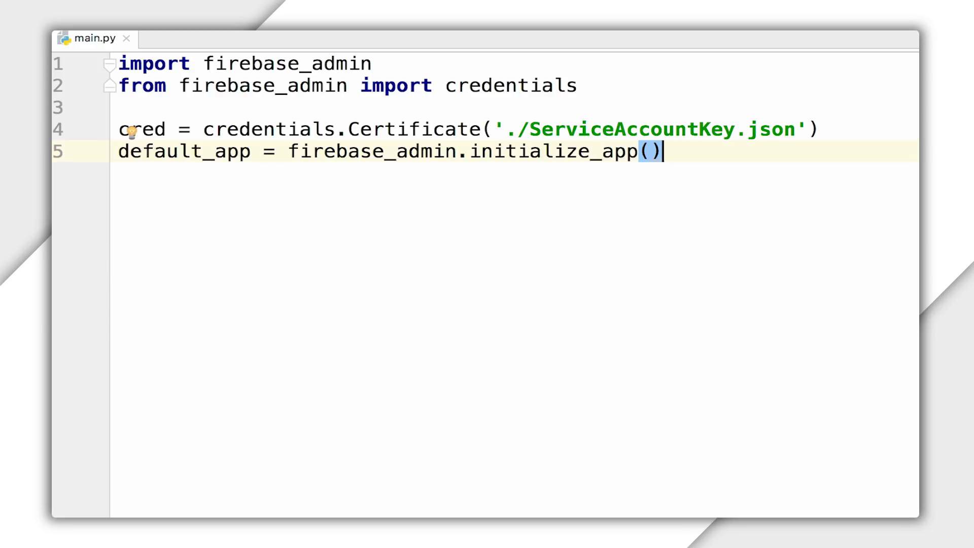
text(cred)
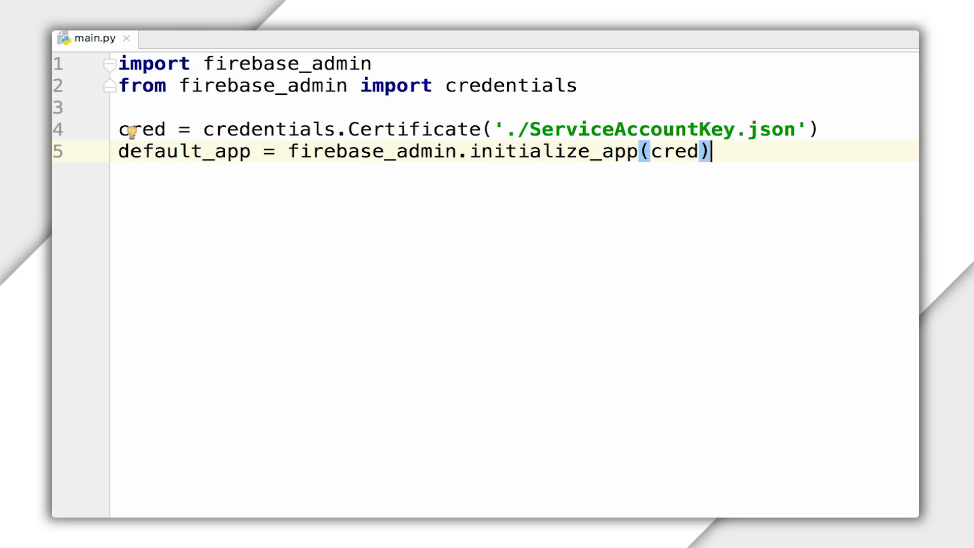
text(db = firestore.client)
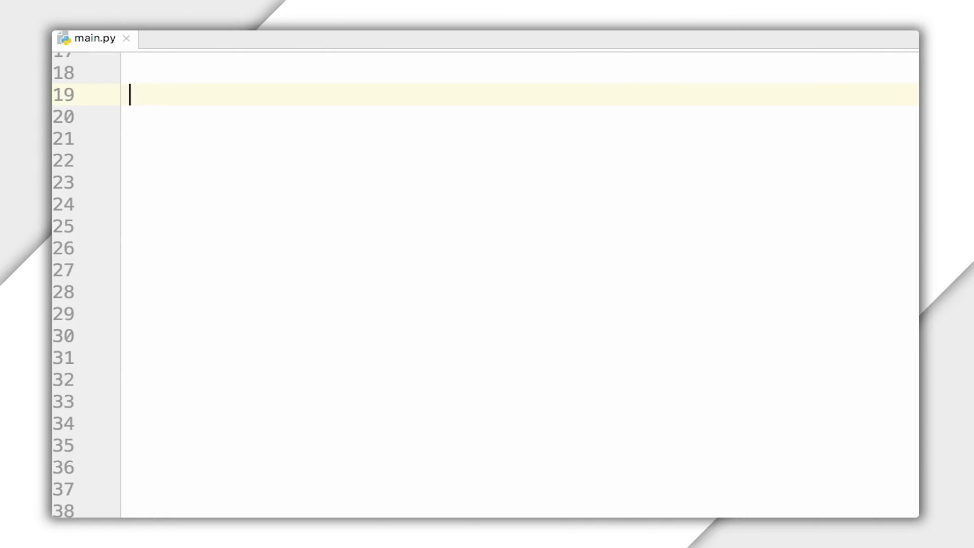
Fetch a quote with getQuote() and extract its quote and author fields
text(response = get)
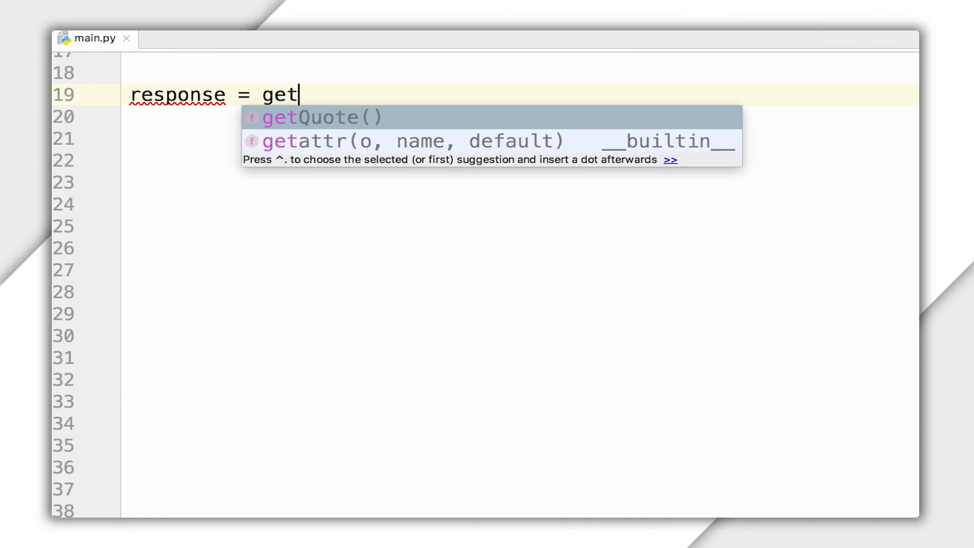
click(315, 117)
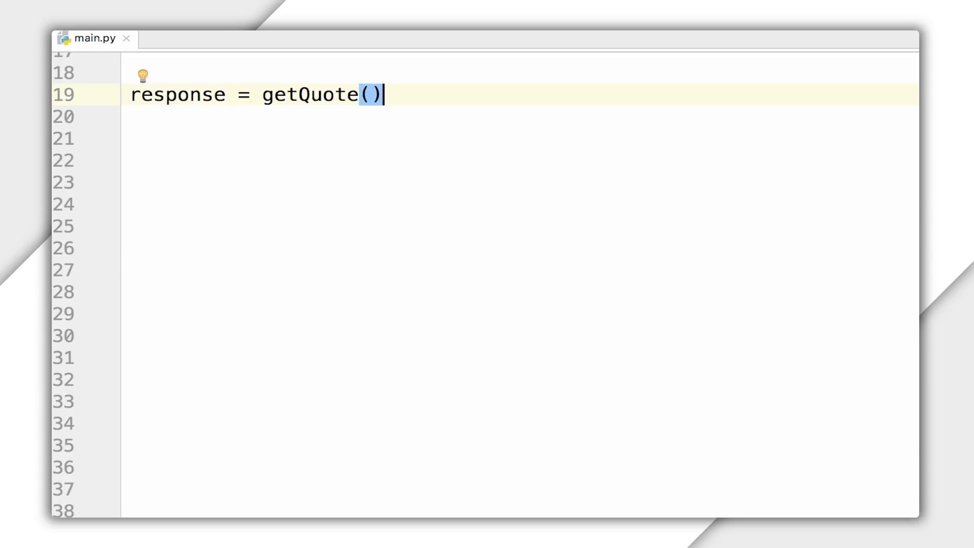
text(quote =)
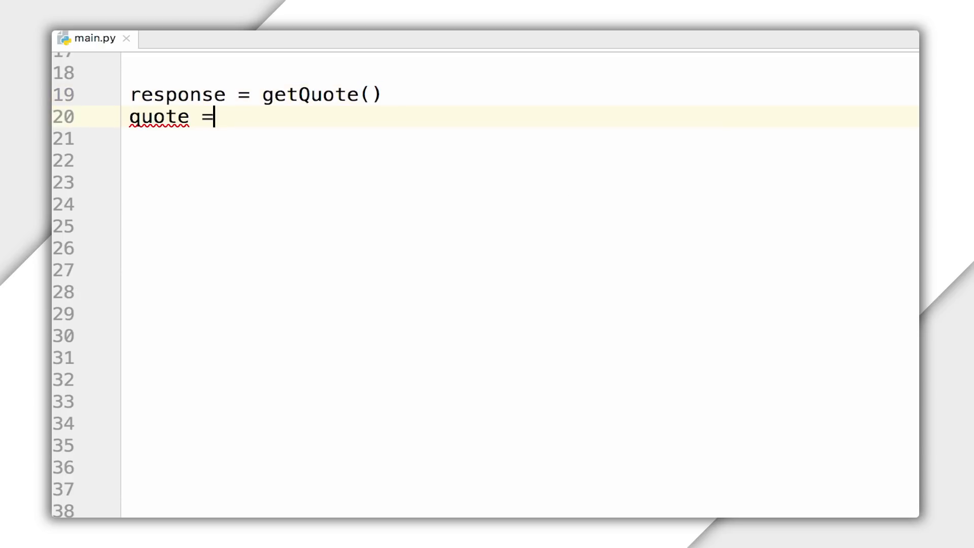
text(response.body['quote'])
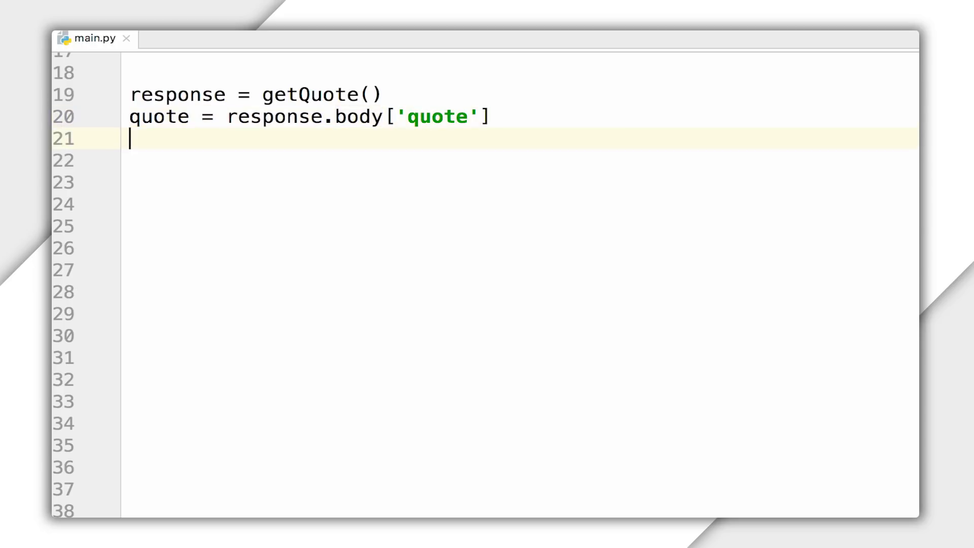
text(author = response.body['author'])
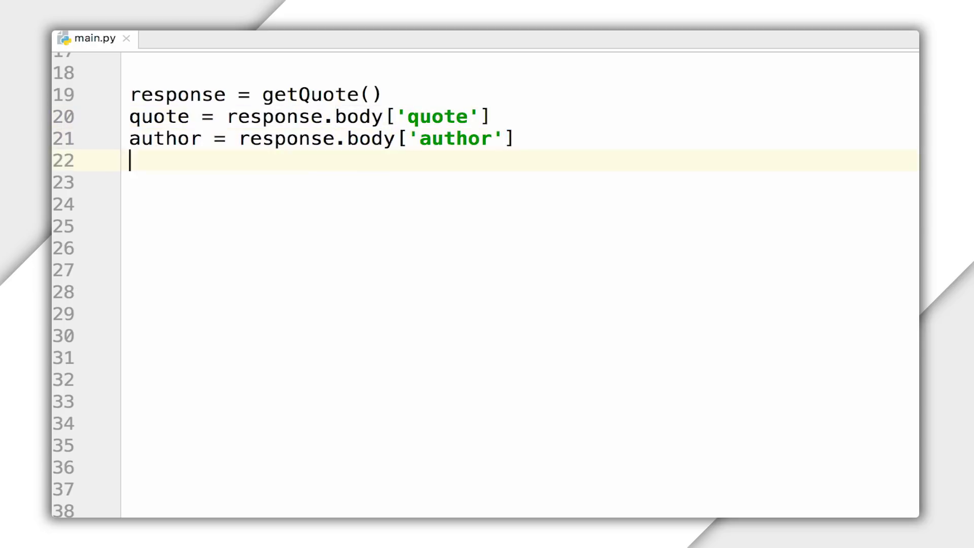
Set the sampleData/inspiration document to the quote and author values via doc_ref.set
text(doc_ref = db.collection()
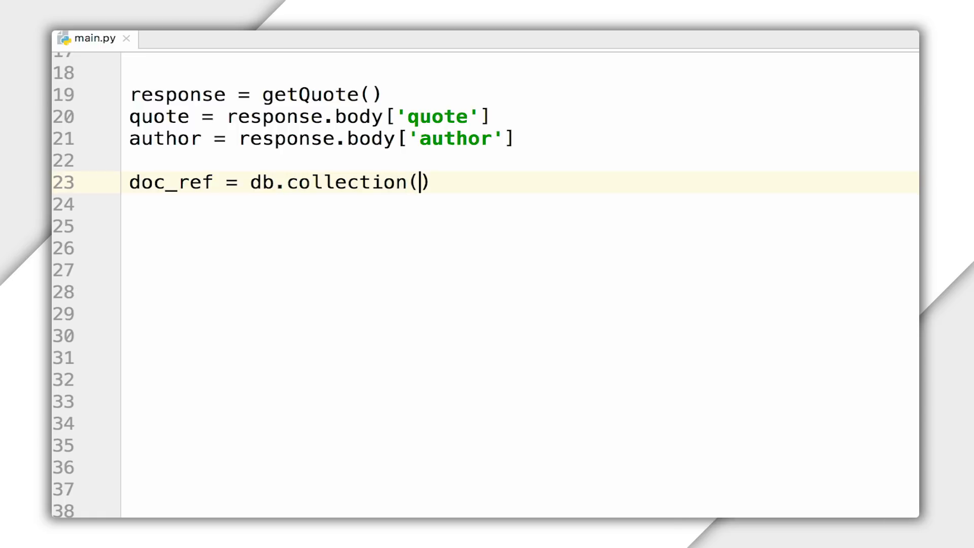
text(u'sampleData').document(u'ins)
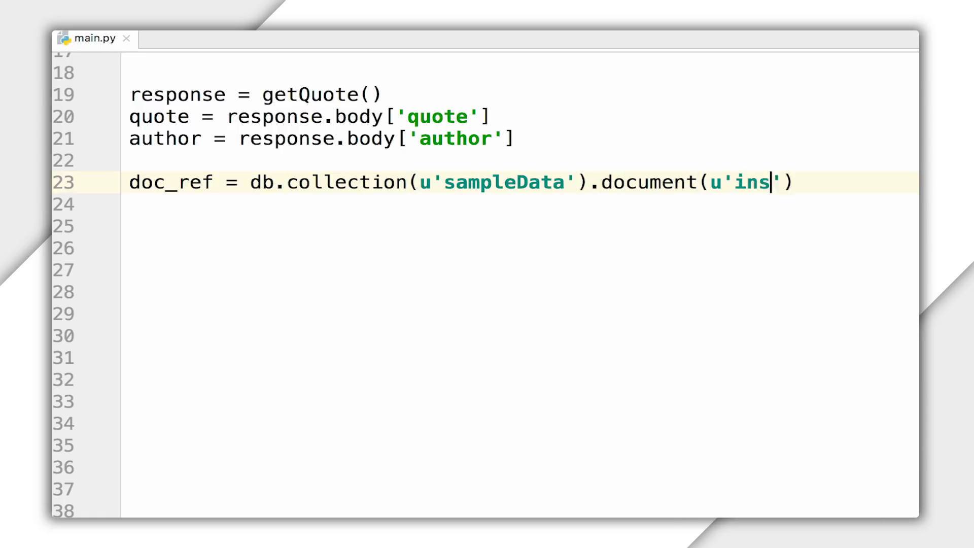
text(piration)
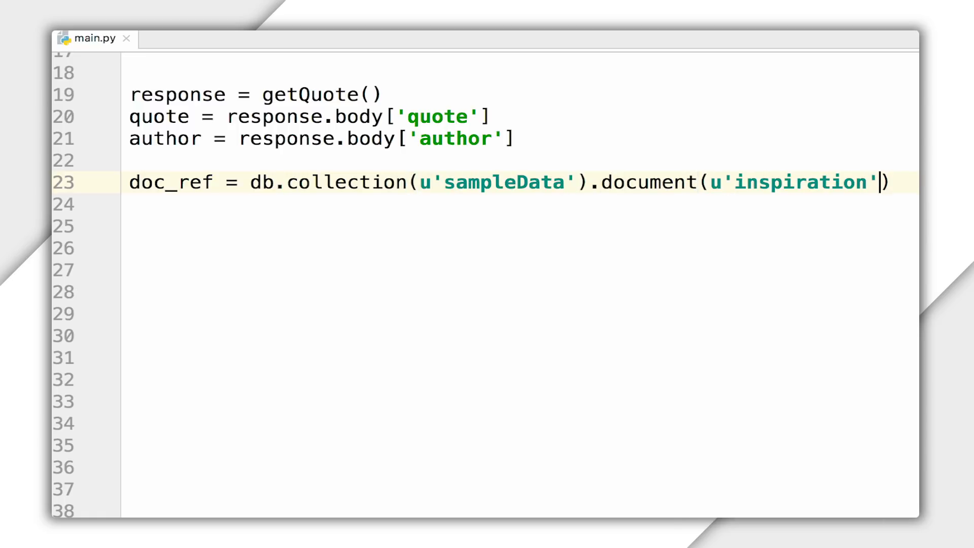
text(doc)
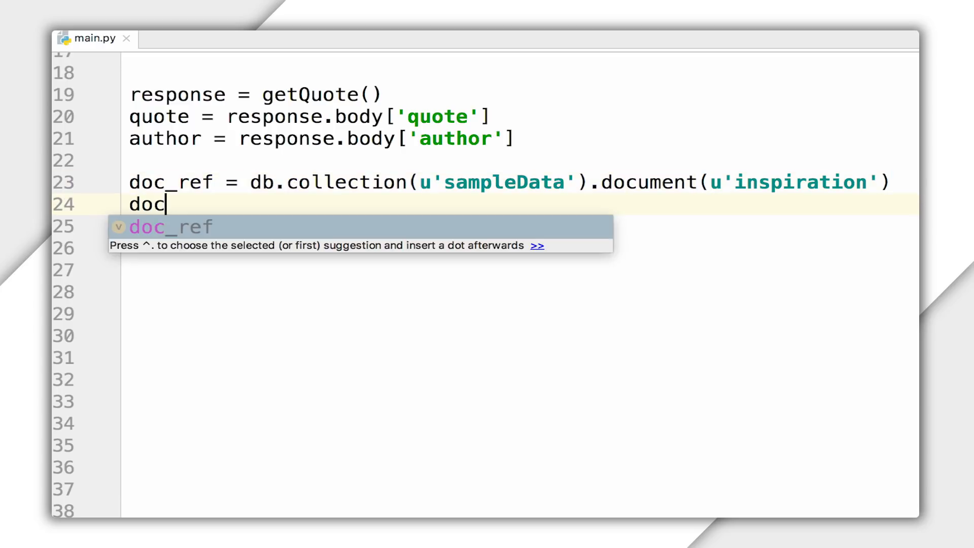
text(_ref.set)
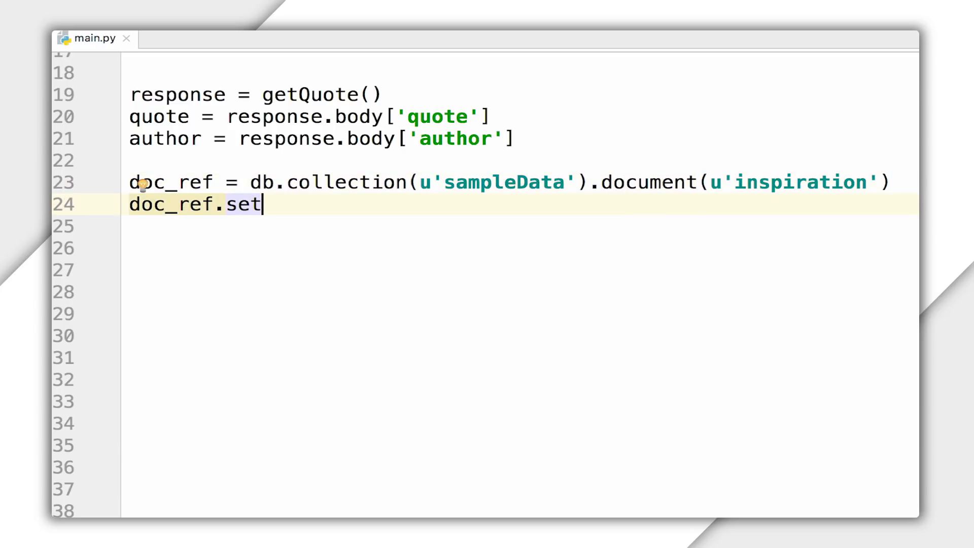
text(({)
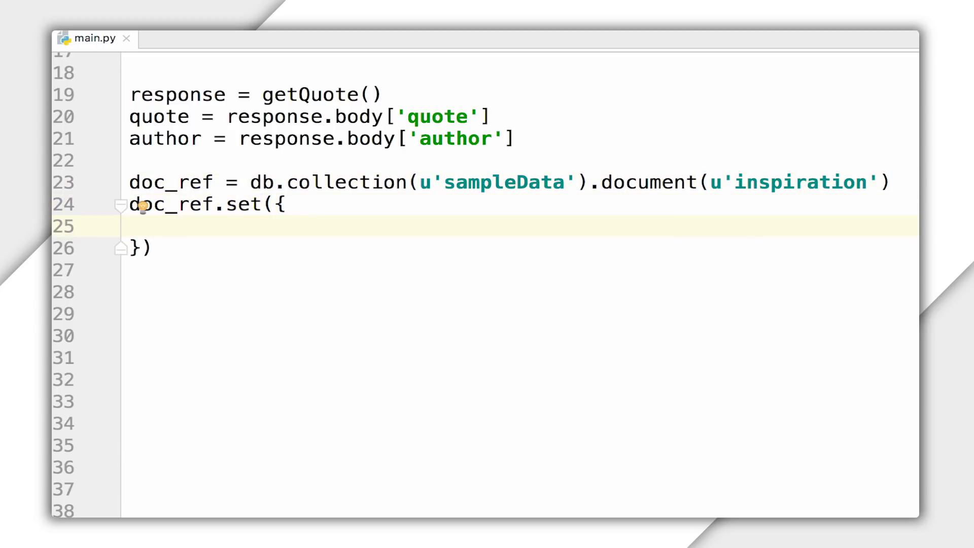
text(u'quote': quote,)
text(u'author)
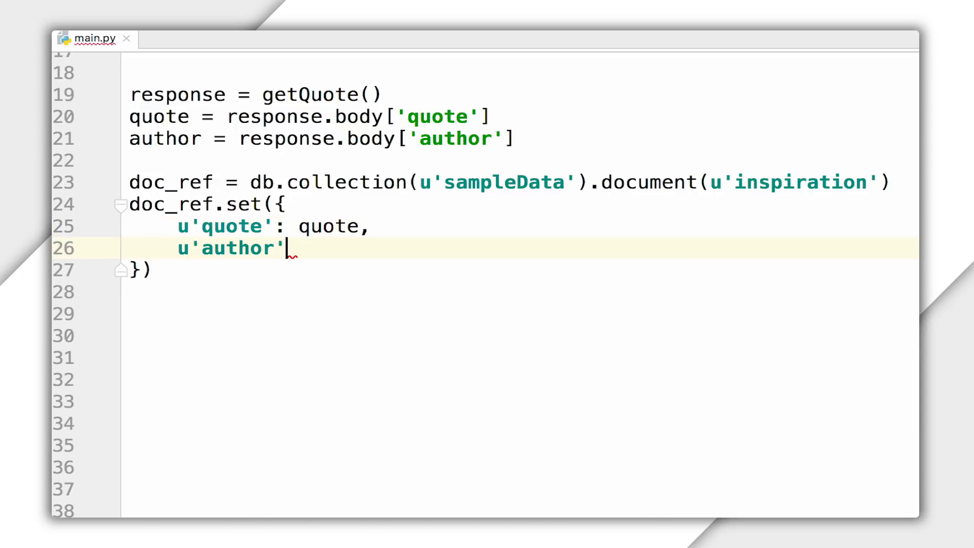
text(: author,)
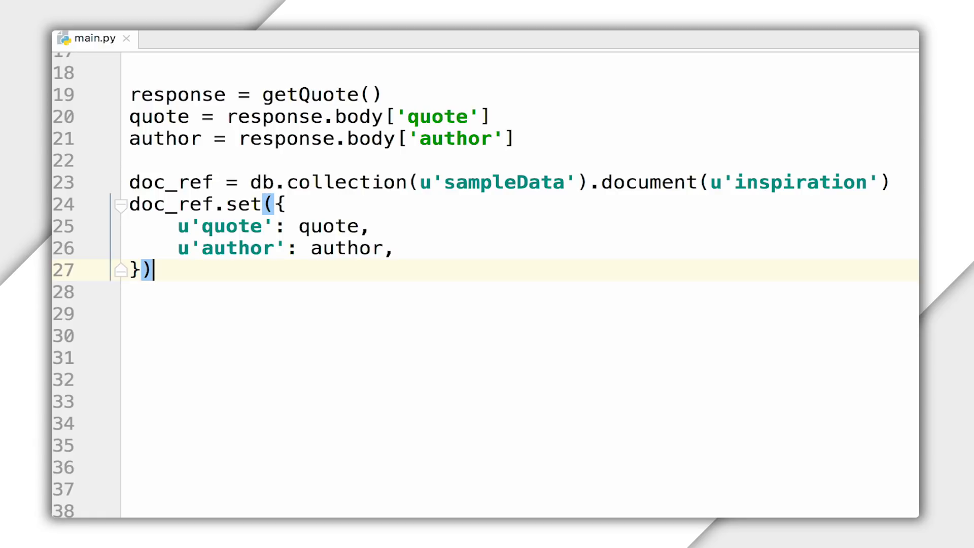
Print the quote and author with 'successfully written to database'
text(print(quote)
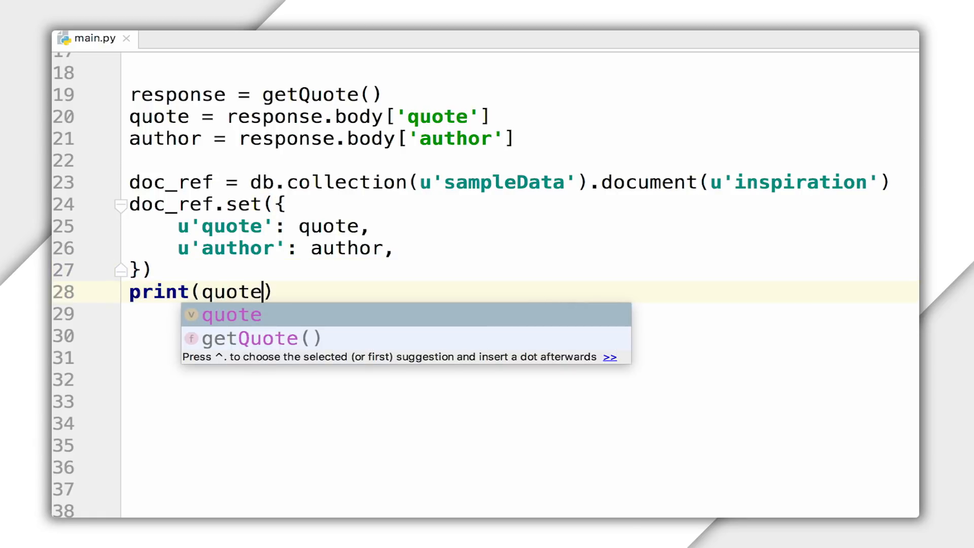
text(+" ")
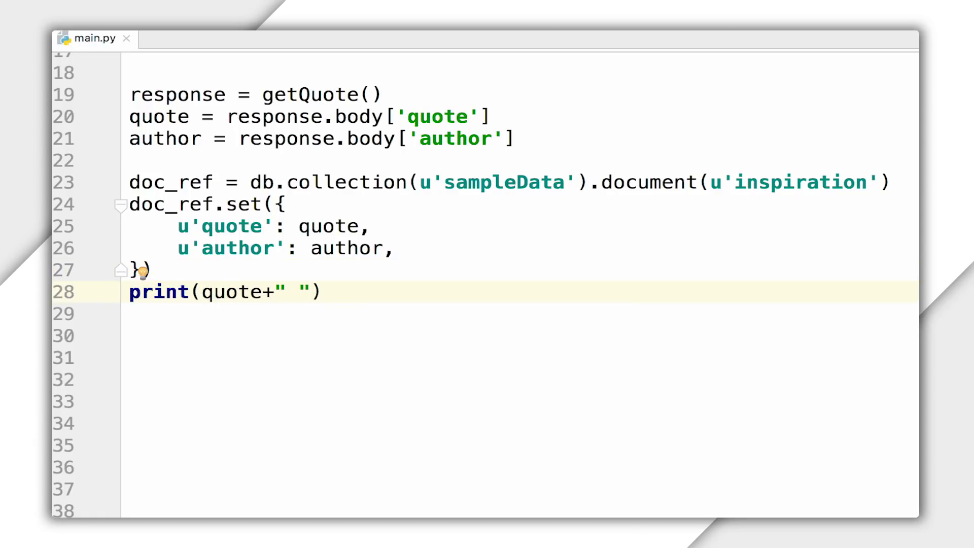
text(and "+author+" s)
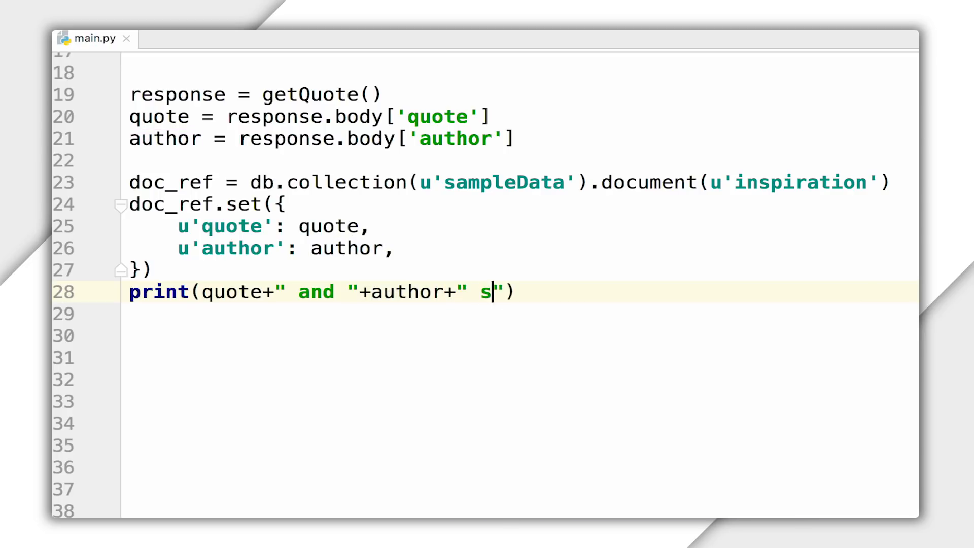
text(uccessfully writt)
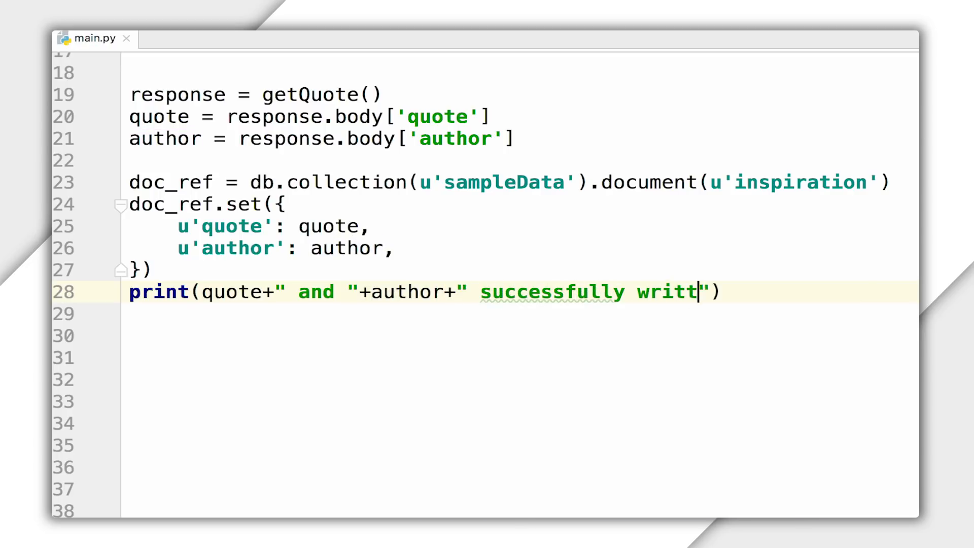
text(en to database)
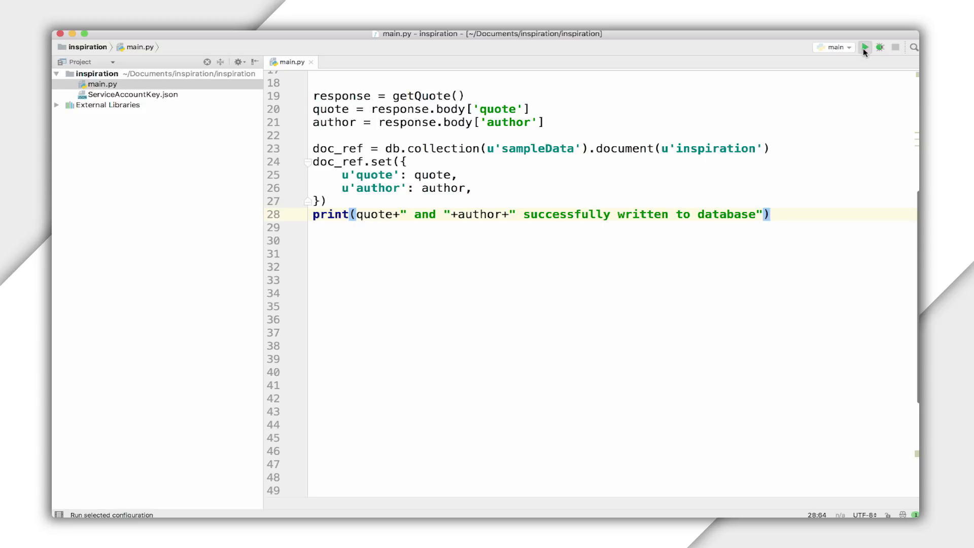
Run main.py to write the Star Wars quote to Firestore
click(863, 48)
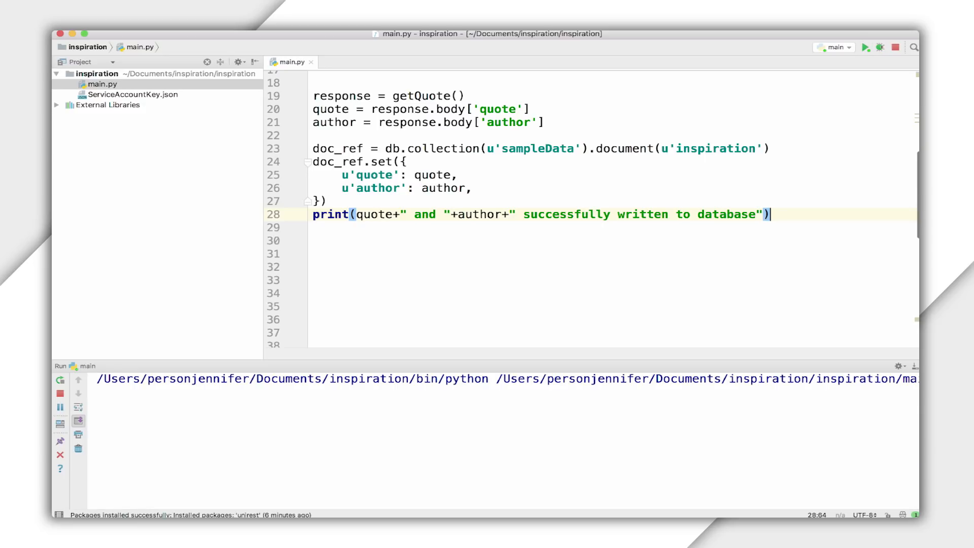
click(866, 48)
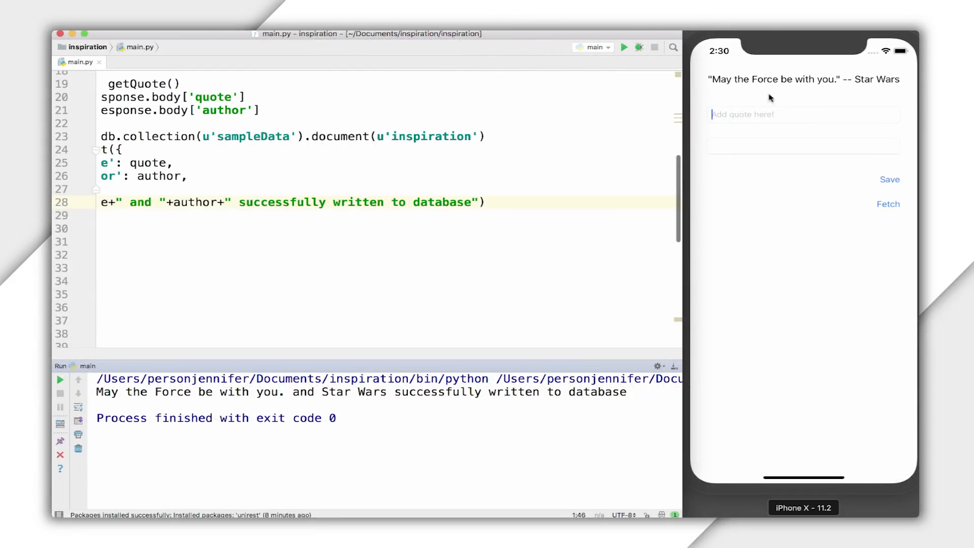
Re-run the main configuration to write another quote
click(624, 47)
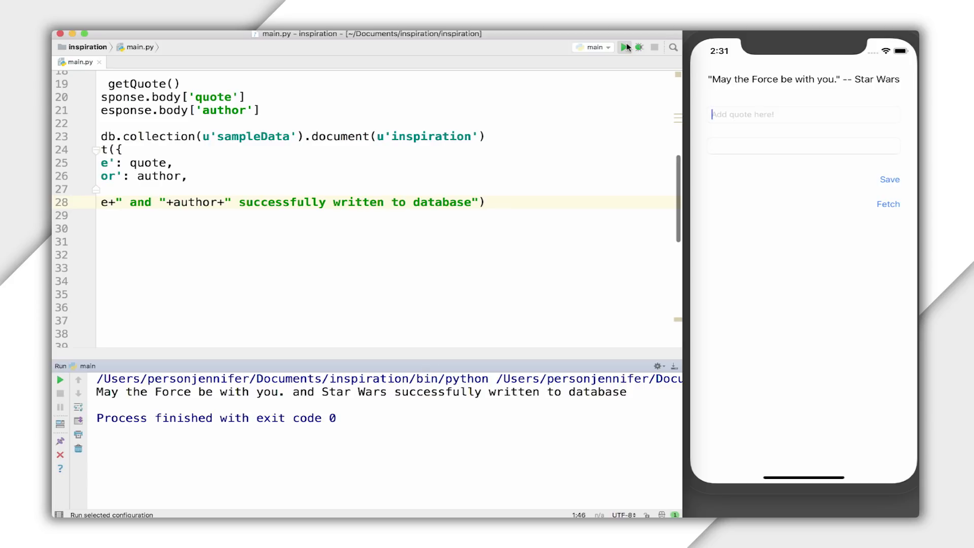
click(626, 47)
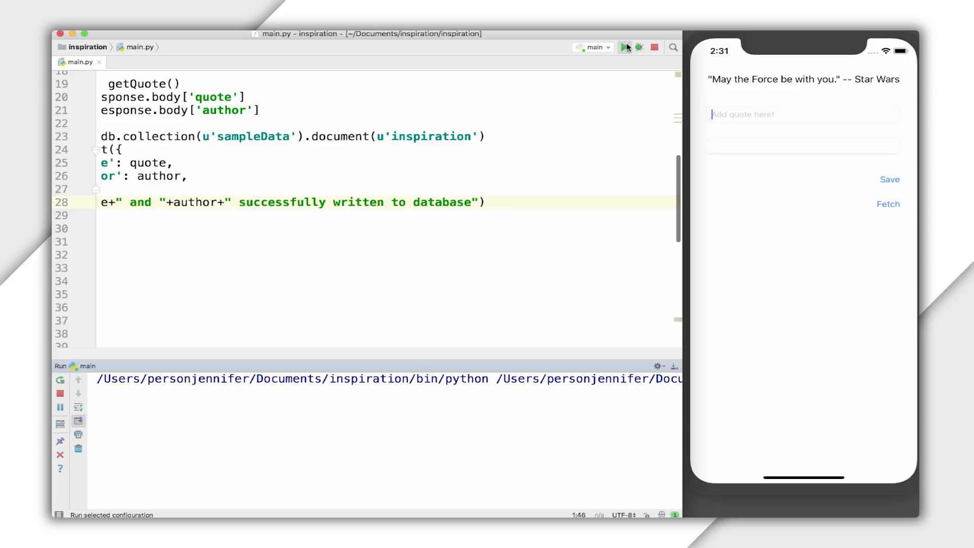
click(625, 47)
text(try)
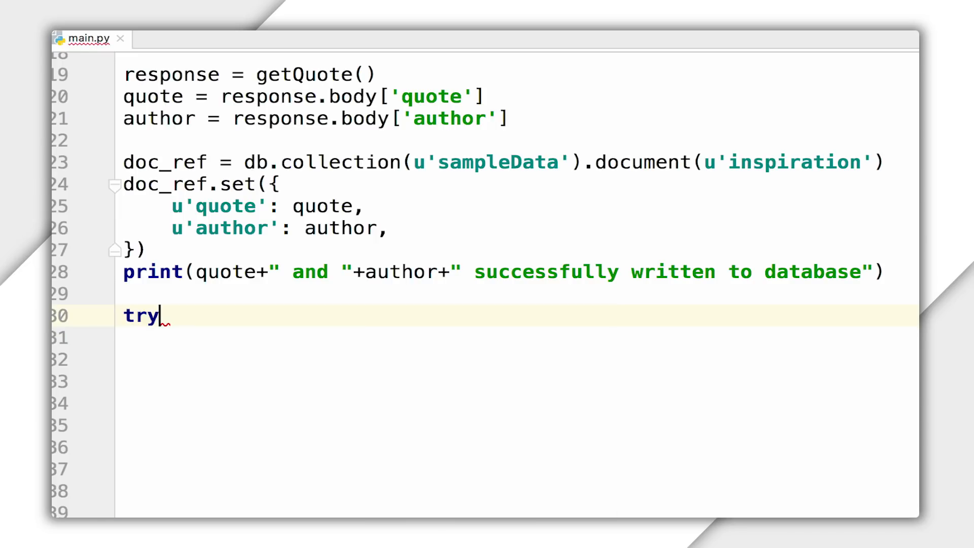
Add a try block printing doc.to_dict(), with a 'No such document!' NotFound fallback
text(:)
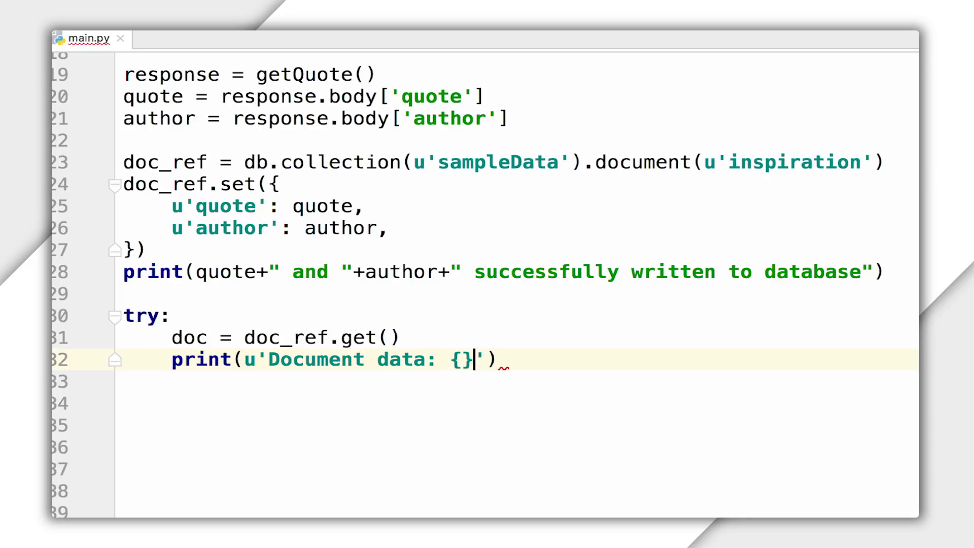
text(.format())
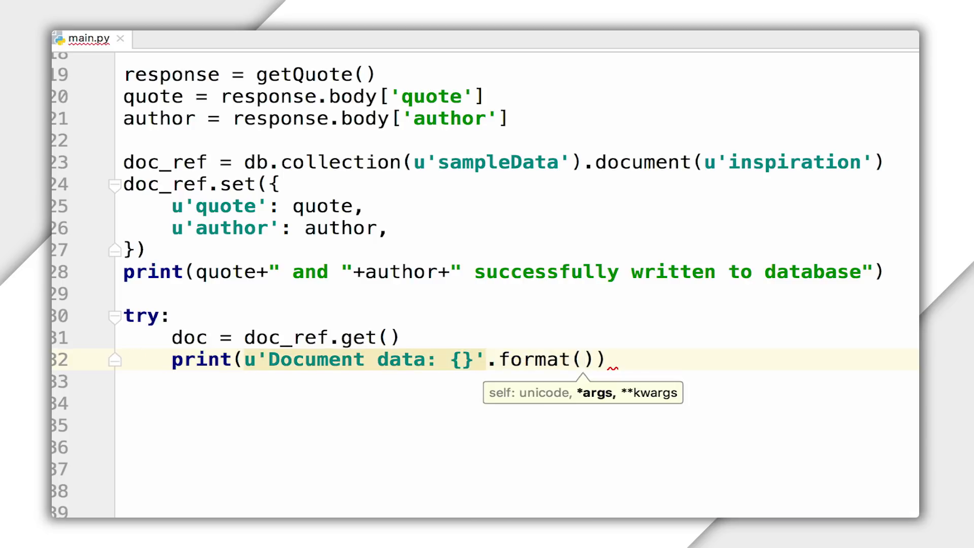
text(doc.to_dict())
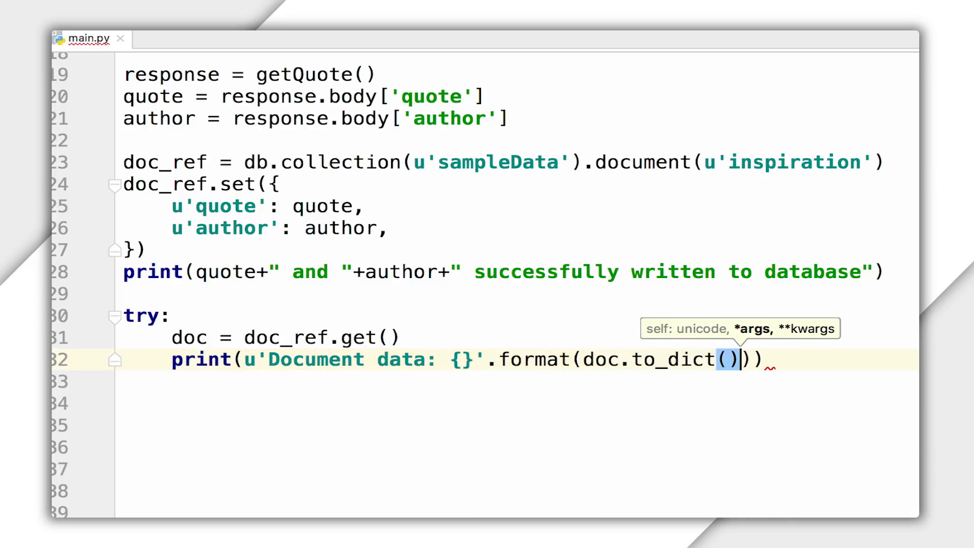
text(# do something with the data!)
click(516, 425)
text(print(u')
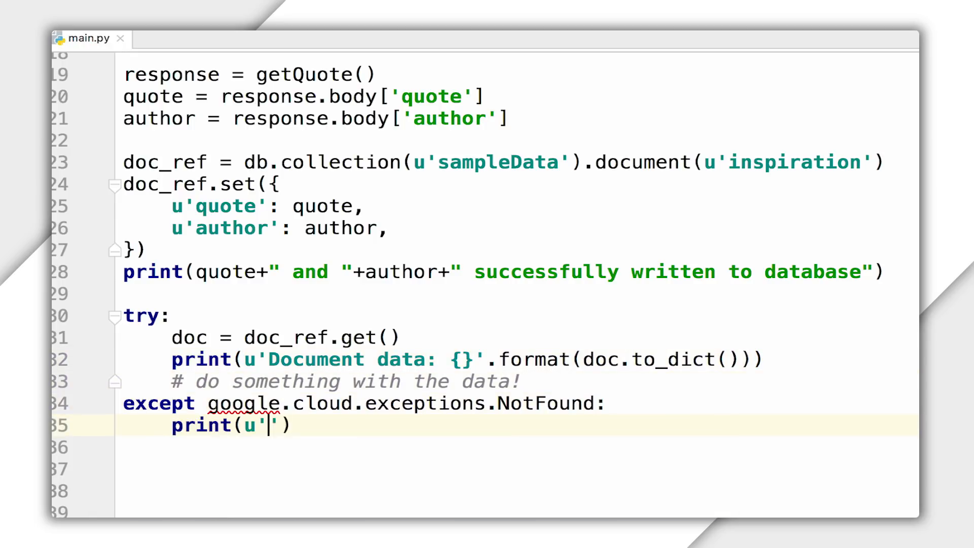
text(No such document!)
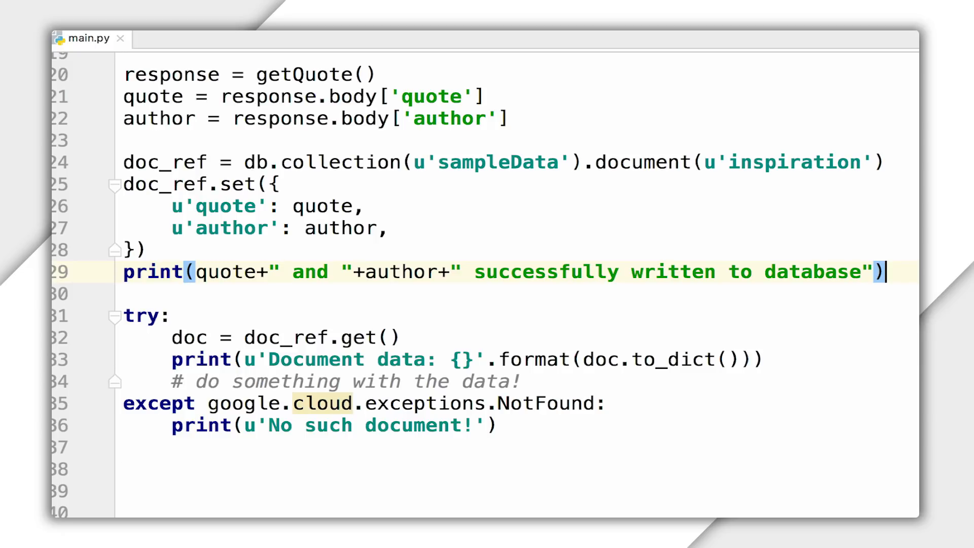